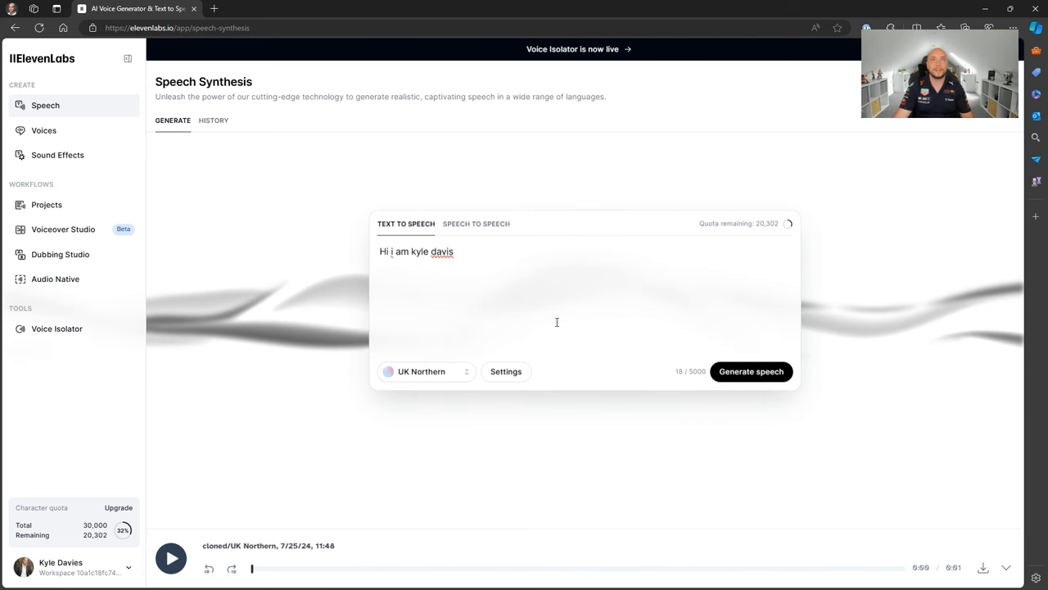
pyautogui.moveTo(484, 269)
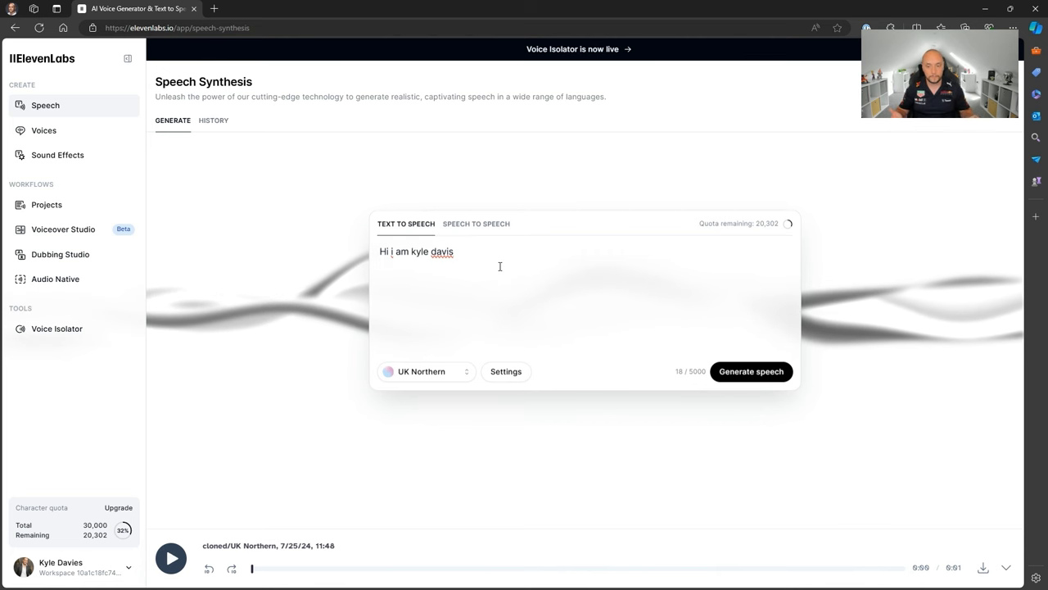
pyautogui.moveTo(504, 275)
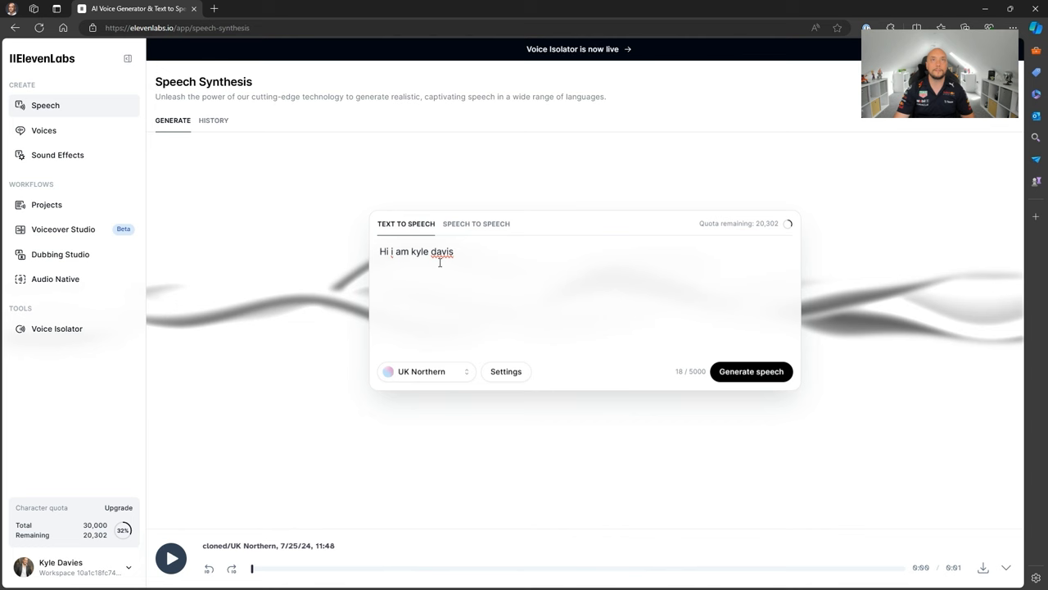
pyautogui.moveTo(750, 372)
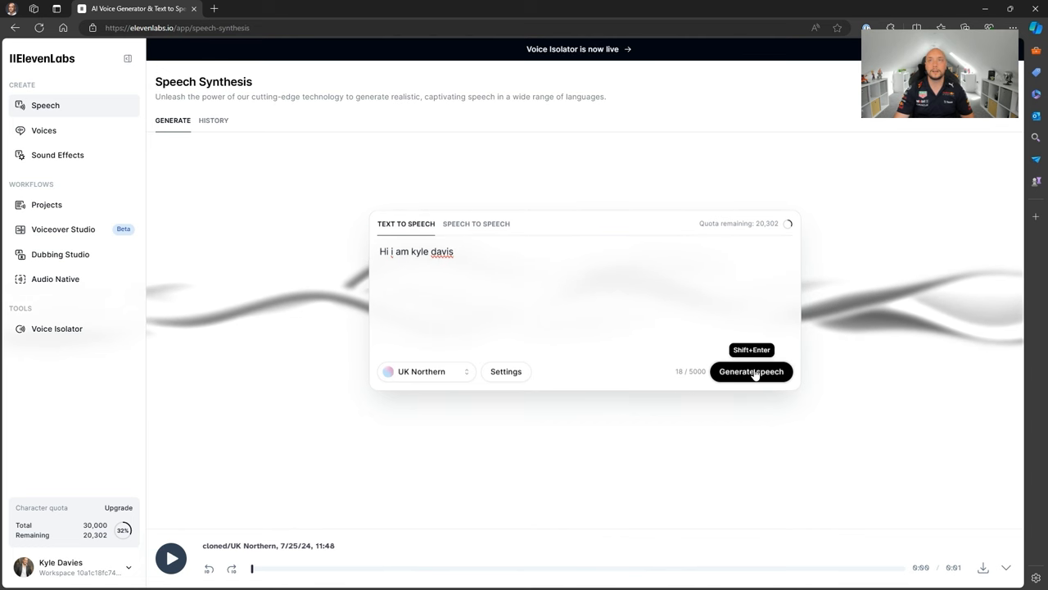
# Generate the greeting clip in the UK Northern voice and bring up its voice settings.
pyautogui.click(753, 372)
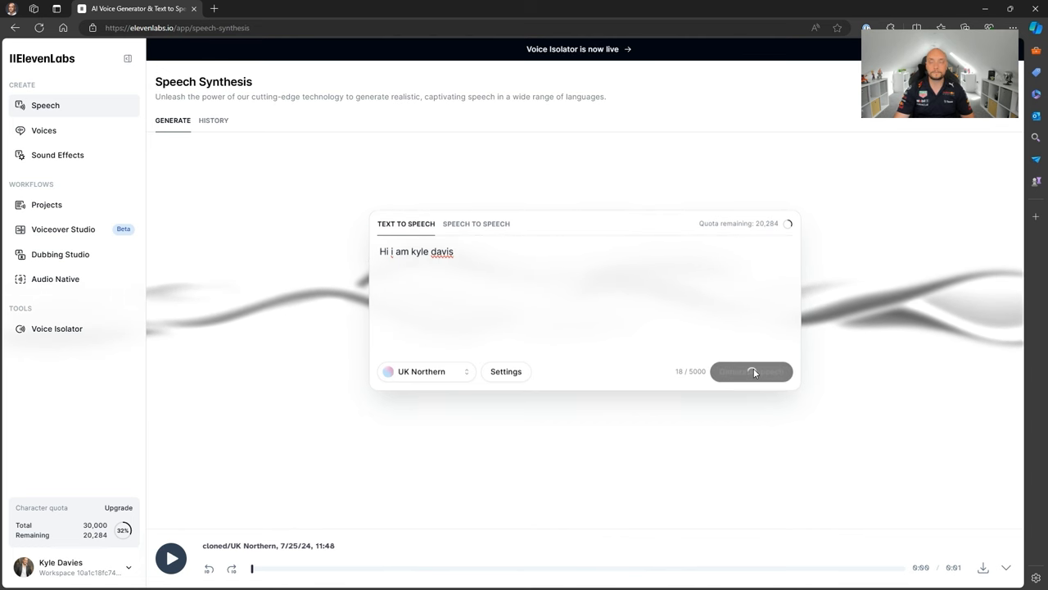
pyautogui.moveTo(753, 374)
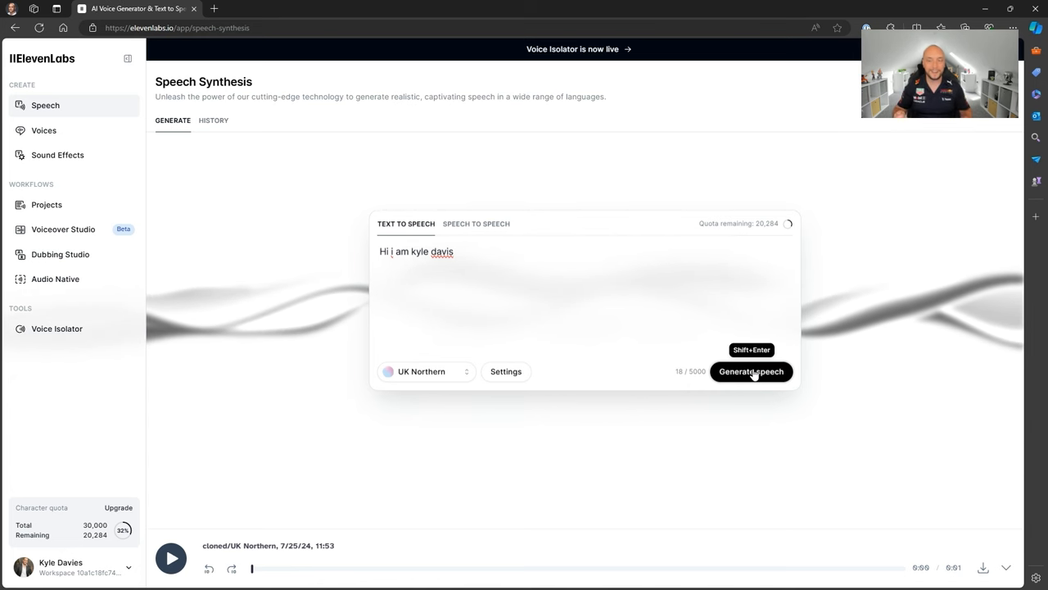
pyautogui.click(506, 370)
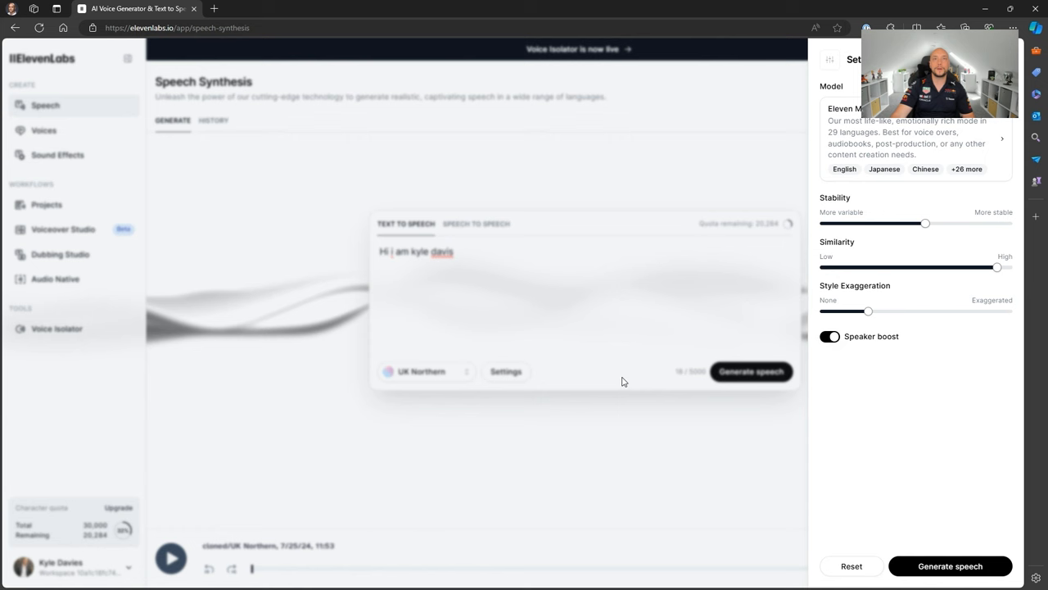
pyautogui.moveTo(901, 246)
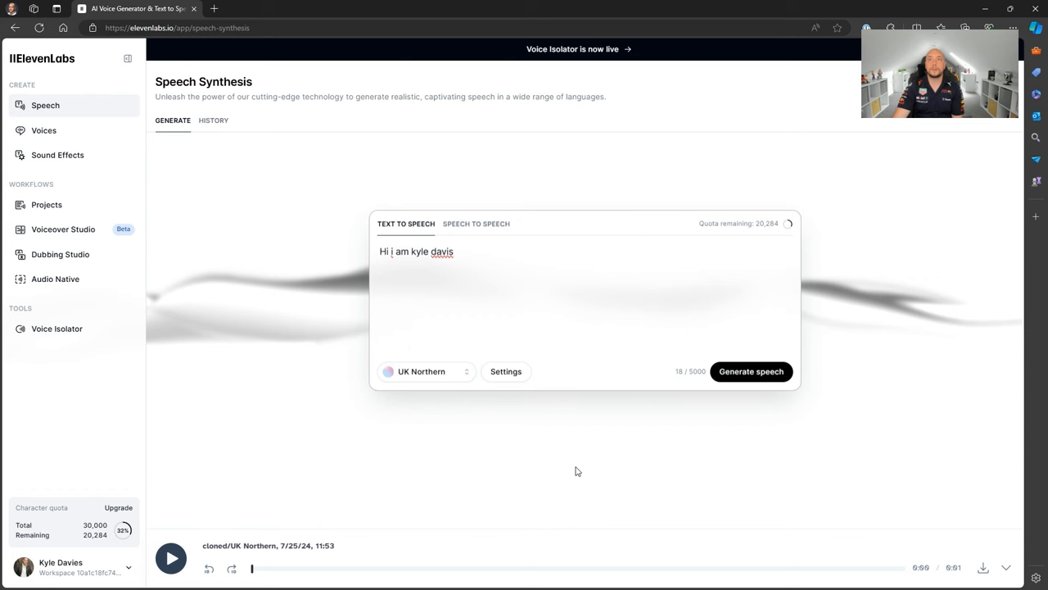
# Leave the voice settings and go to the Dubbing page.
pyautogui.click(59, 254)
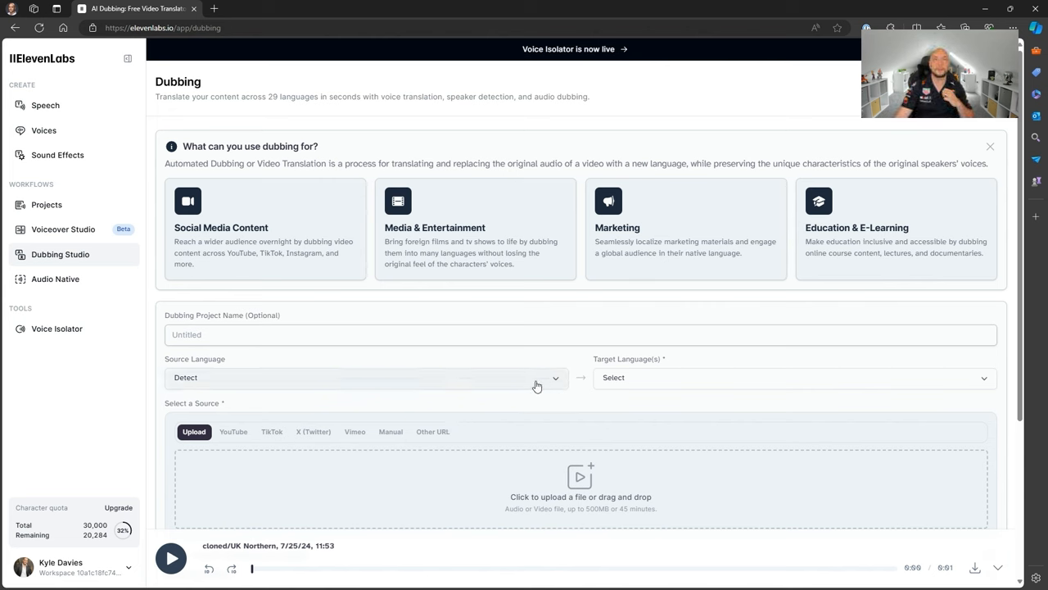
# Set the dub's source language to English and target language to Dutch.
pyautogui.click(364, 377)
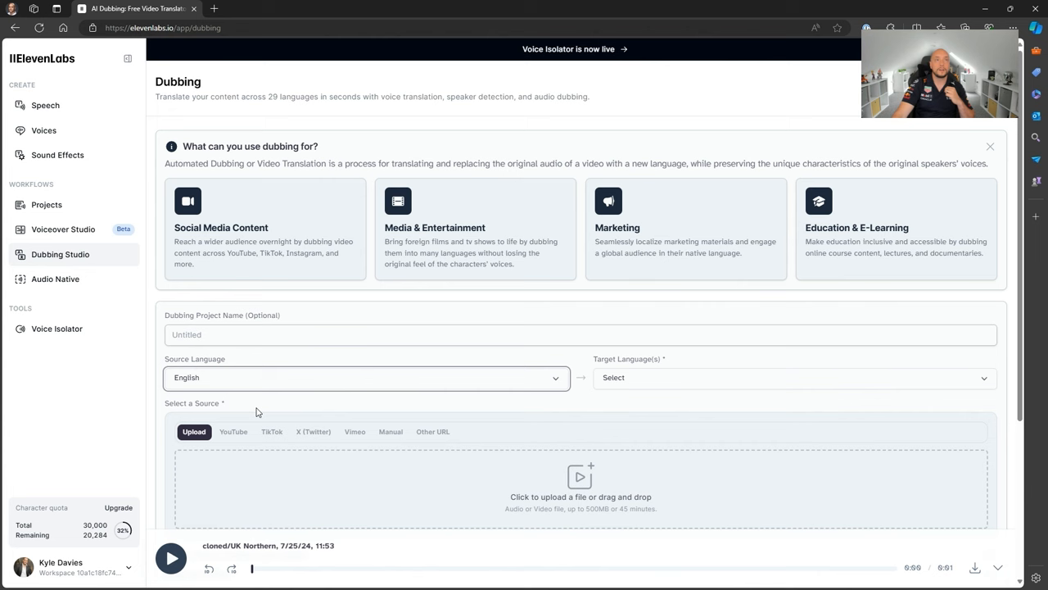
pyautogui.click(792, 377)
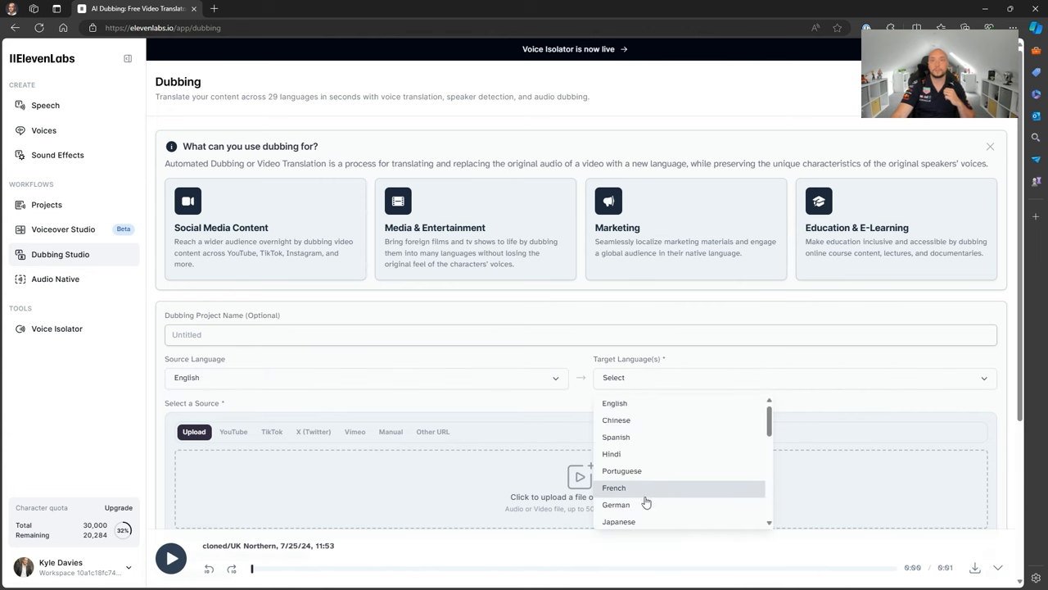
pyautogui.scroll(-3)
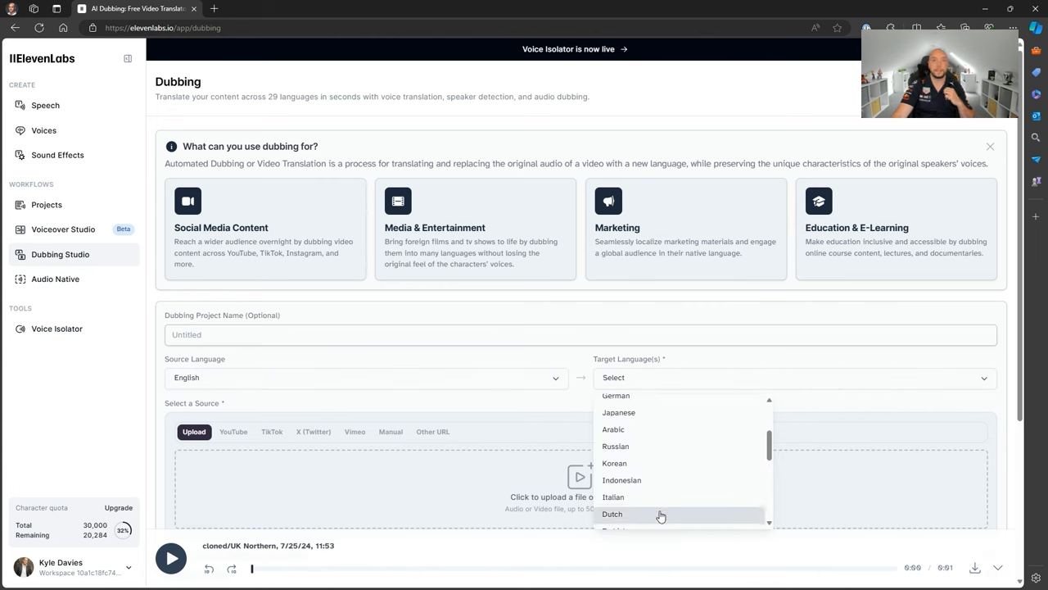
pyautogui.click(616, 514)
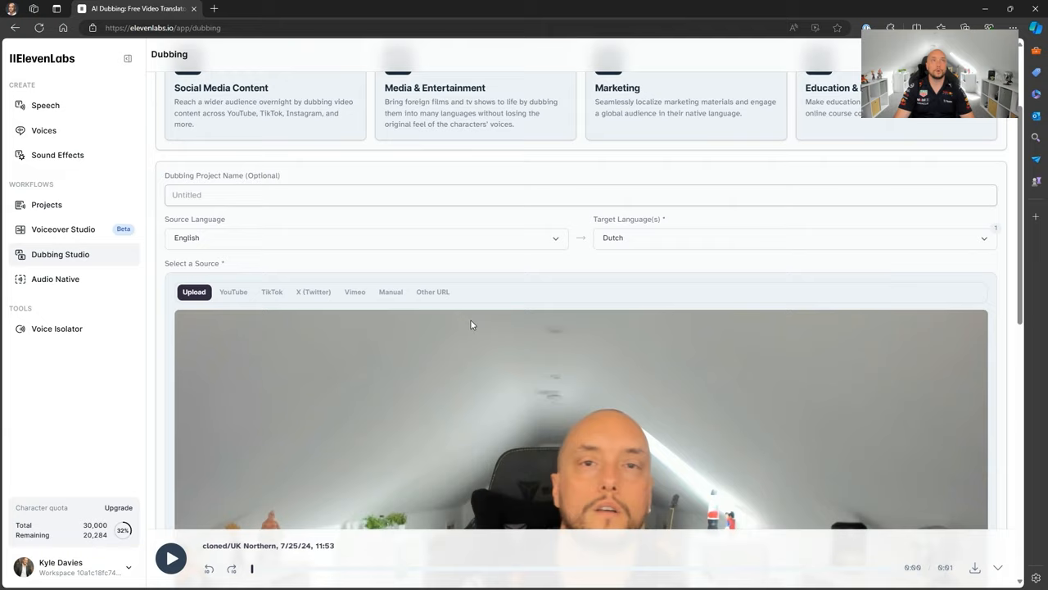
# Name the dubbing project 'KD Dub test', keeping the uploaded English video as source.
pyautogui.scroll(-3)
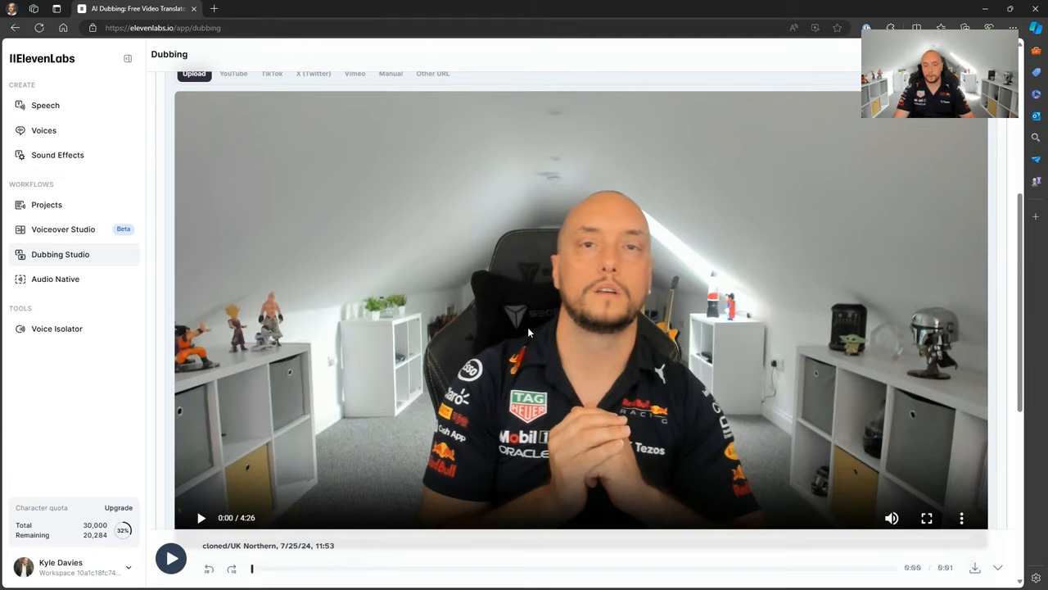
pyautogui.scroll(-3)
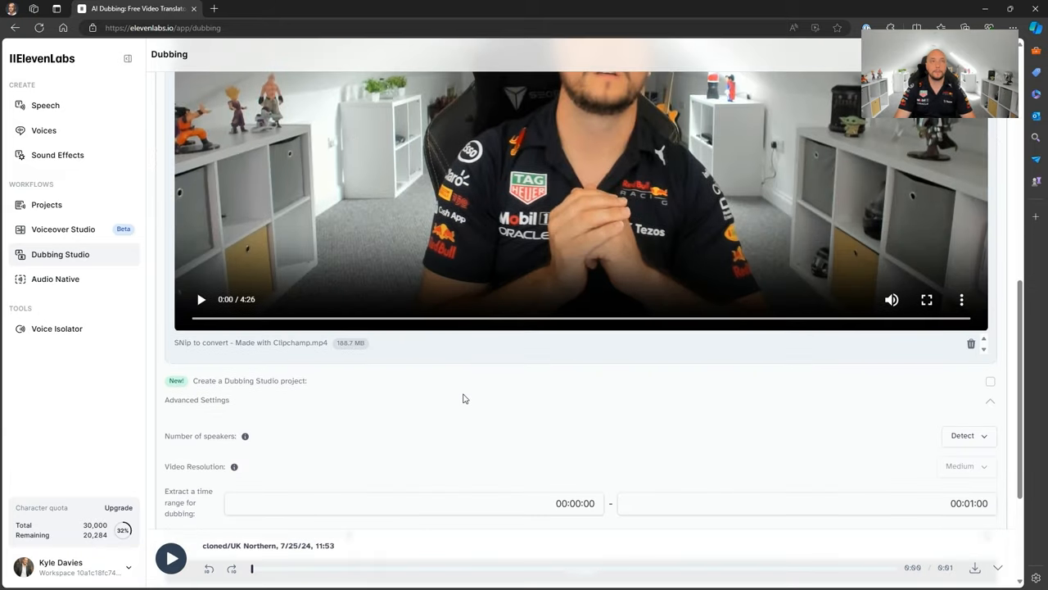
pyautogui.scroll(-3)
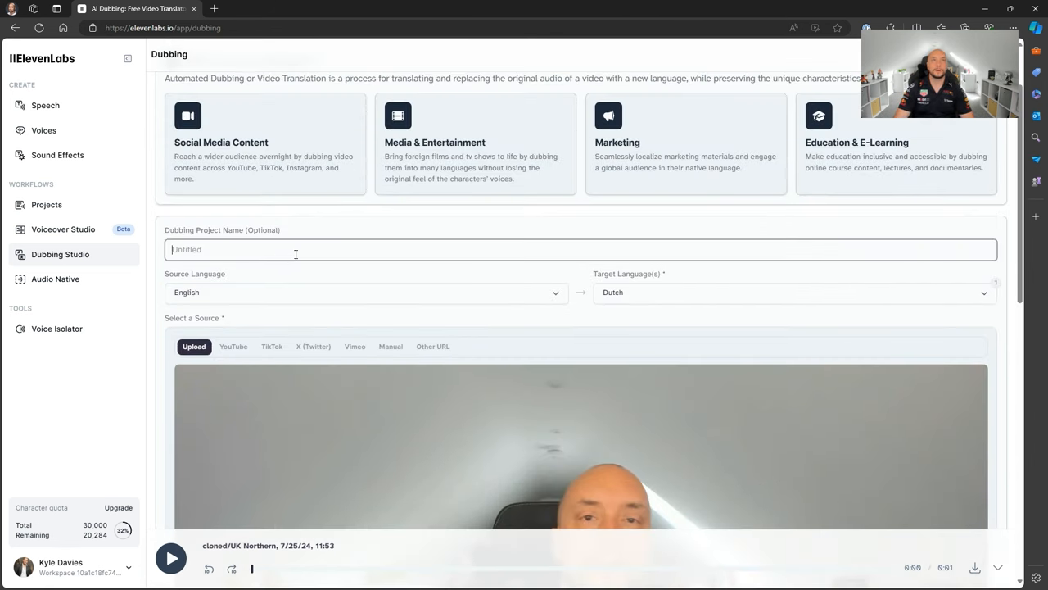
pyautogui.write('KD Dub test')
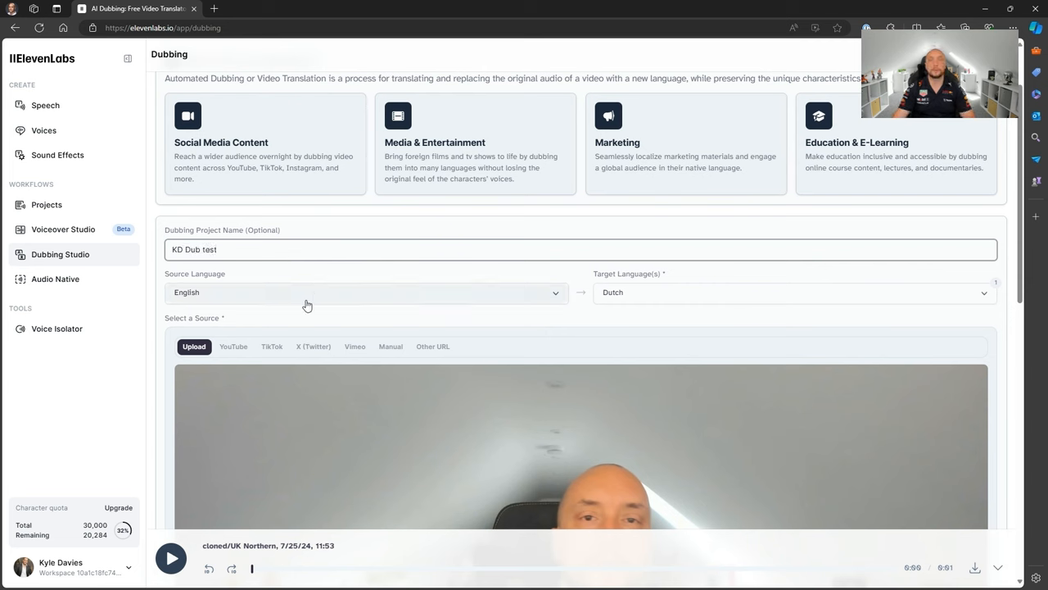
pyautogui.moveTo(531, 305)
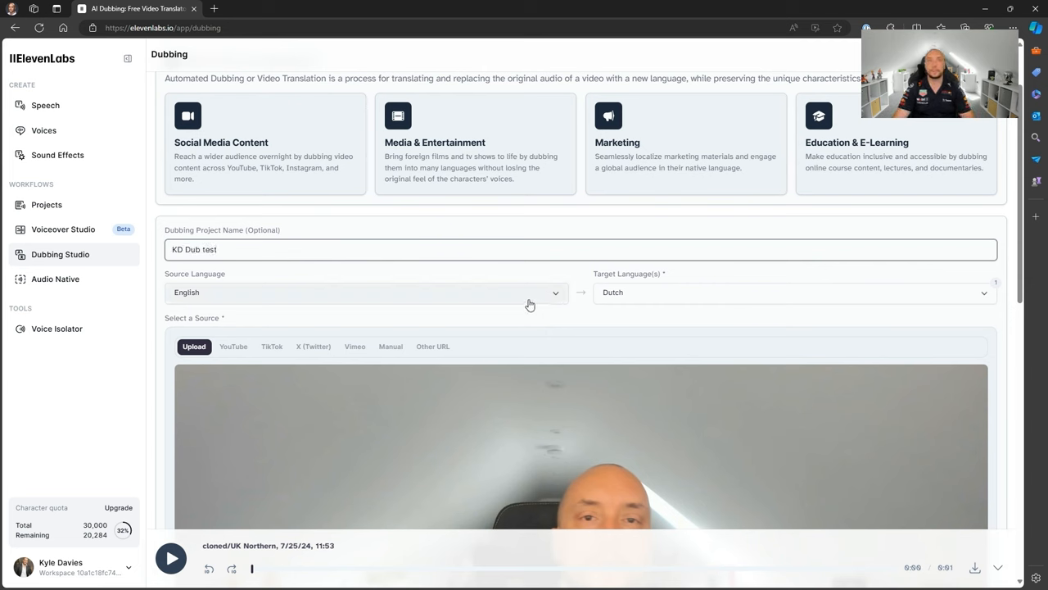
pyautogui.moveTo(589, 301)
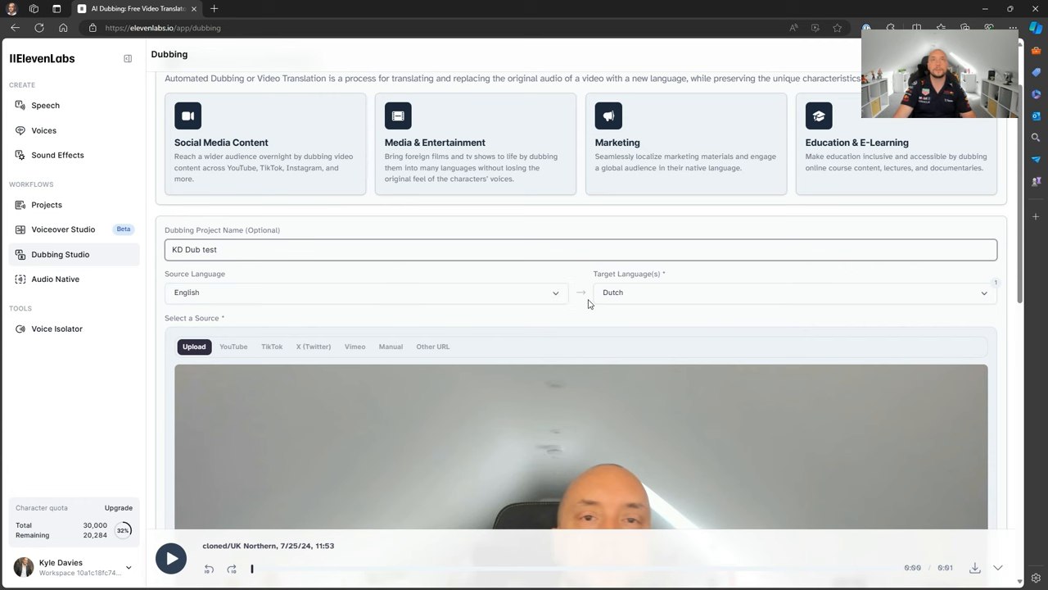
pyautogui.moveTo(580, 300)
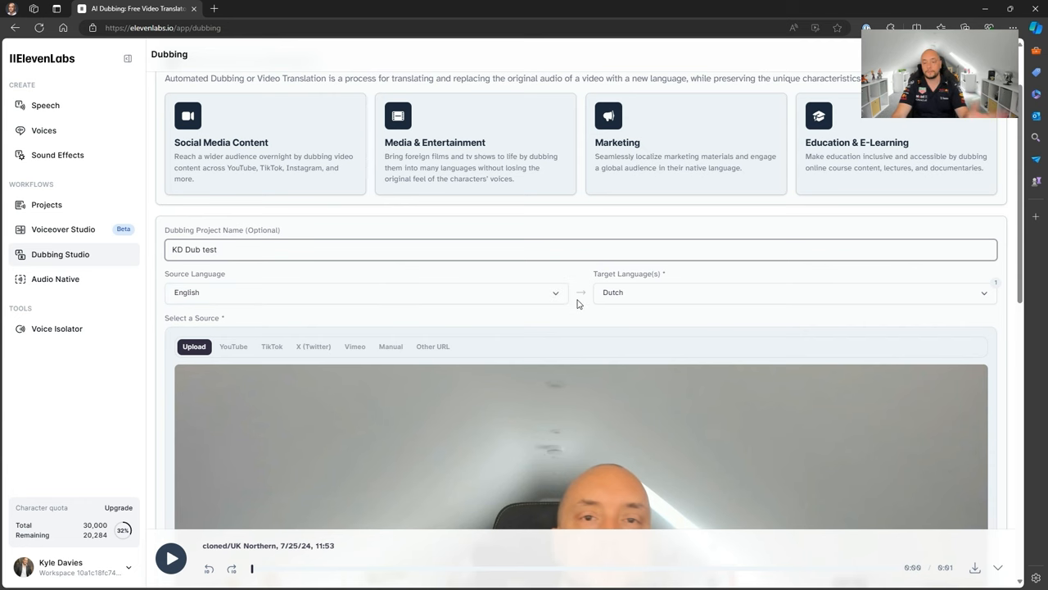
pyautogui.scroll(-3)
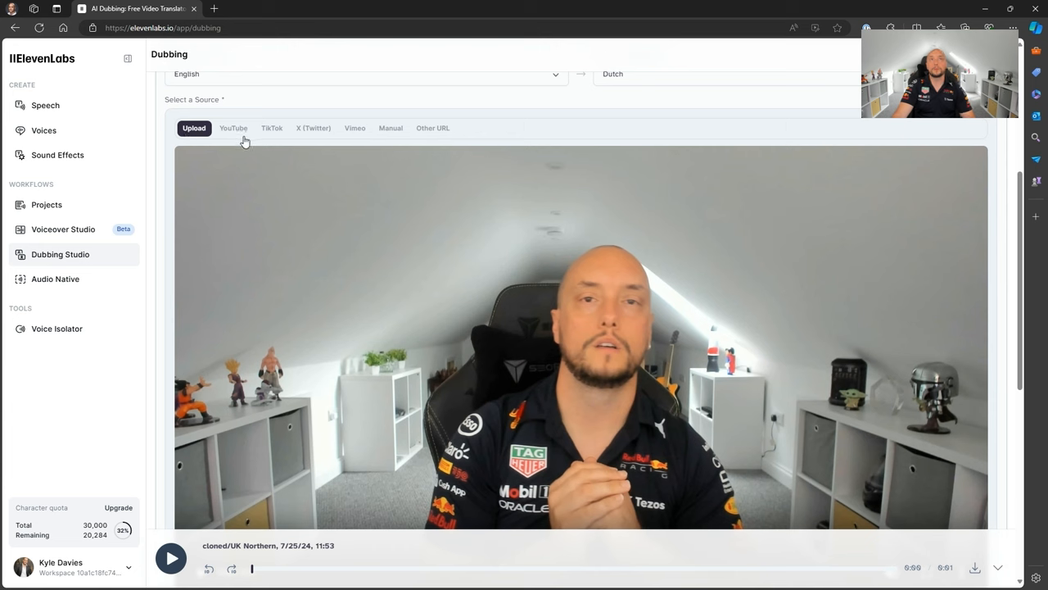
pyautogui.moveTo(447, 131)
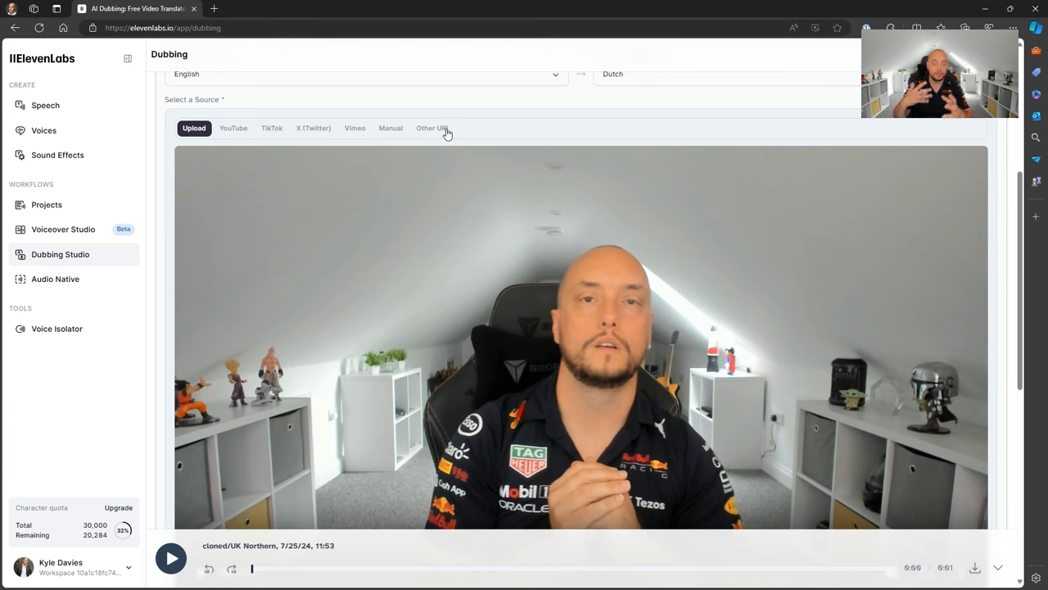
pyautogui.moveTo(340, 174)
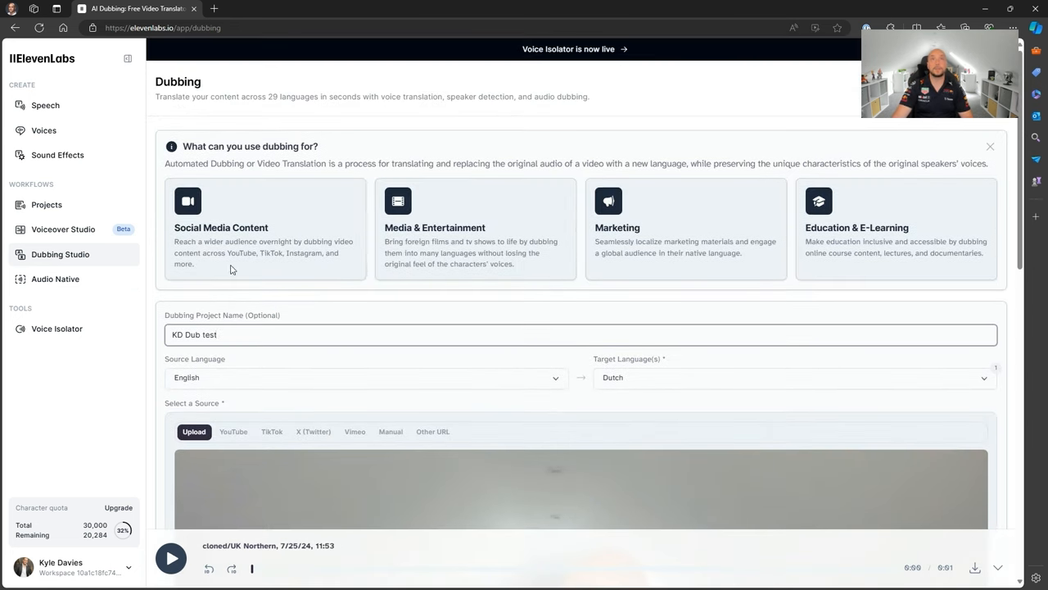
pyautogui.moveTo(429, 294)
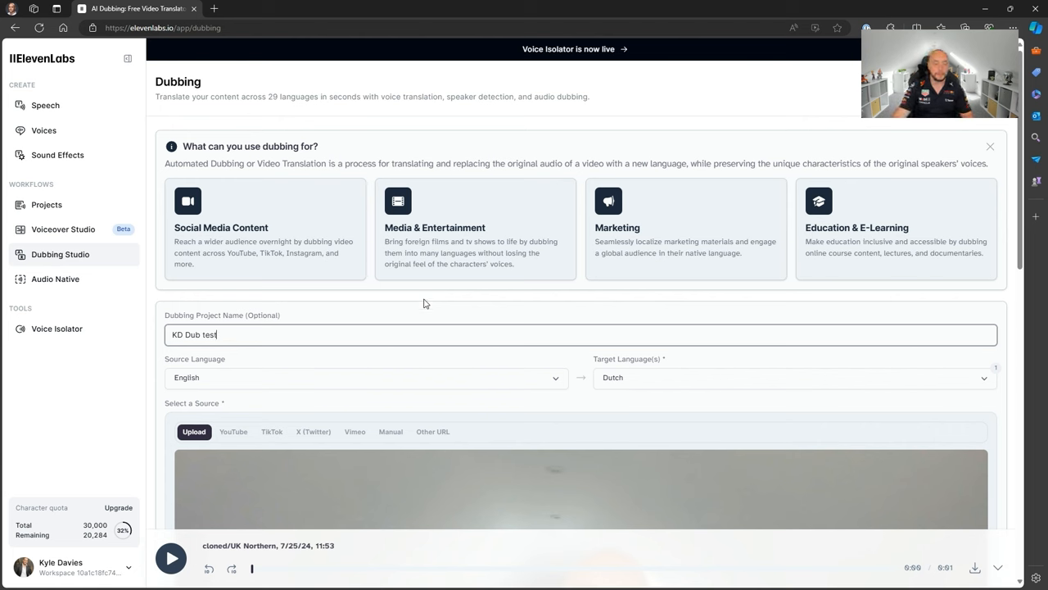
pyautogui.scroll(-3)
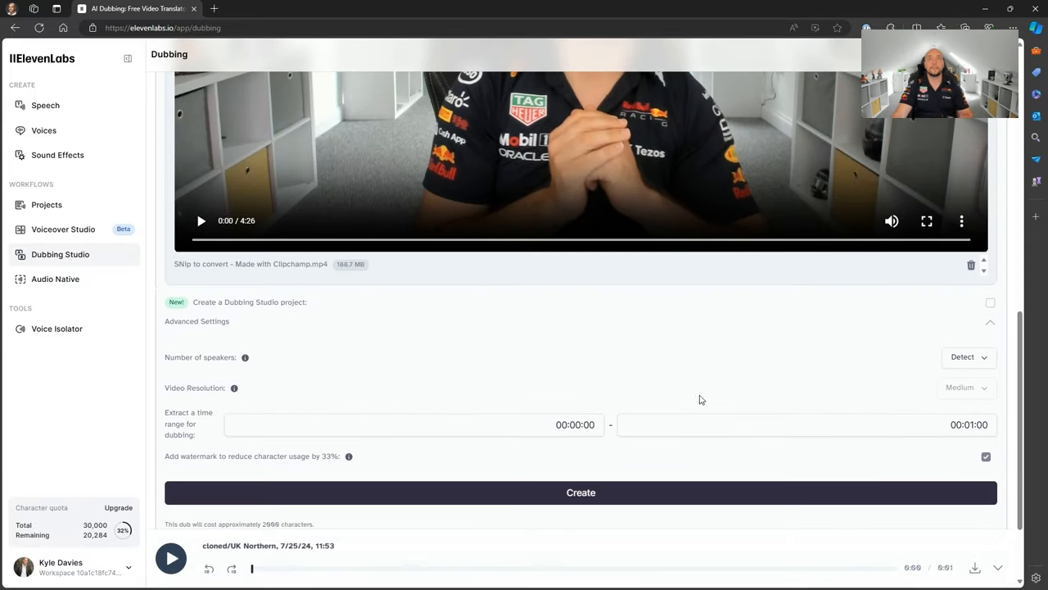
# Submit the one-minute Dutch dub with watermark via Create and watch it start processing.
pyautogui.scroll(-3)
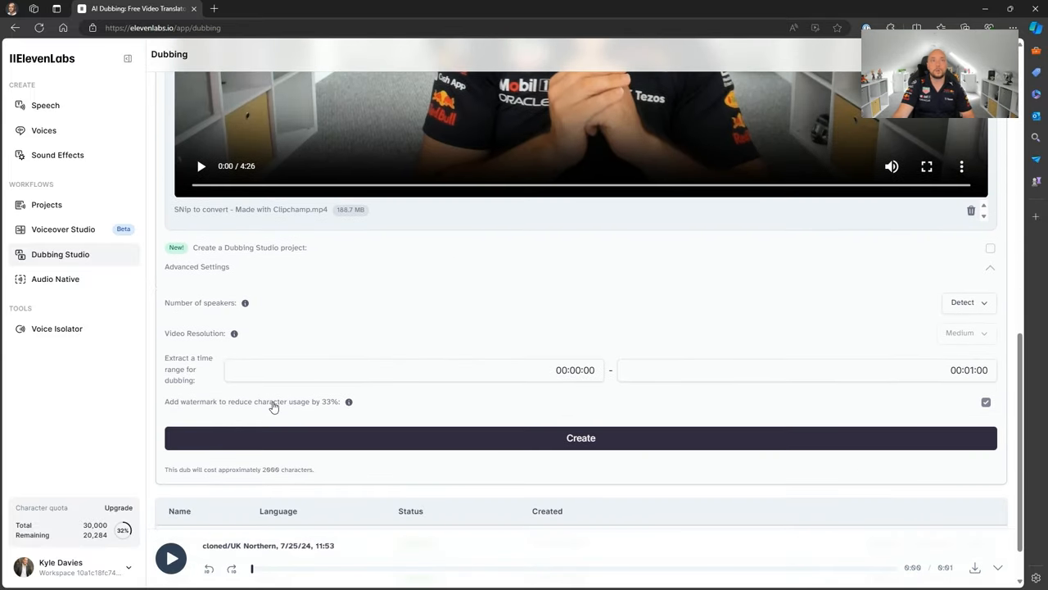
pyautogui.moveTo(332, 409)
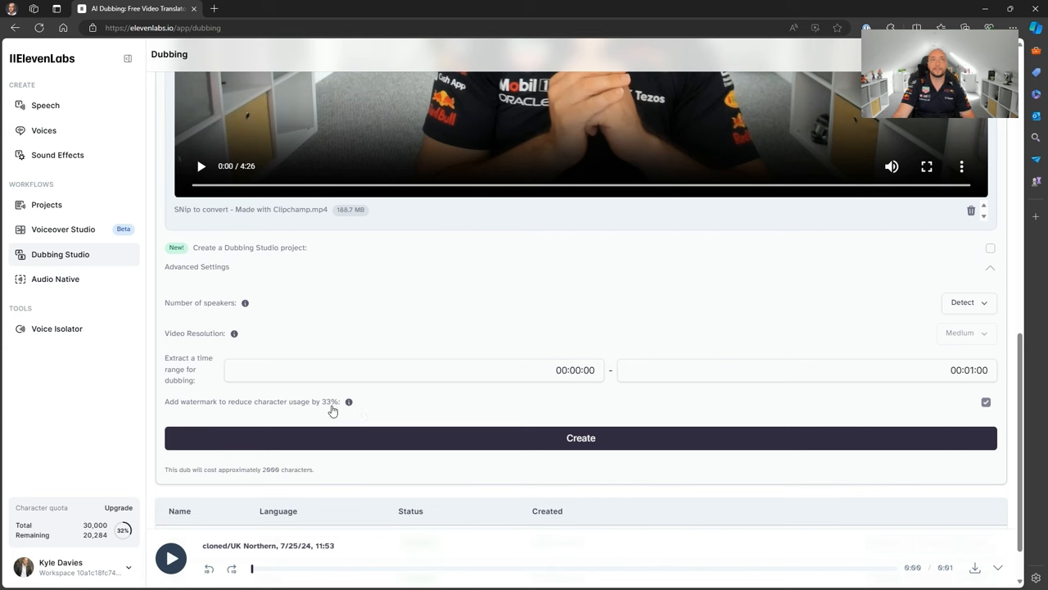
pyautogui.moveTo(419, 413)
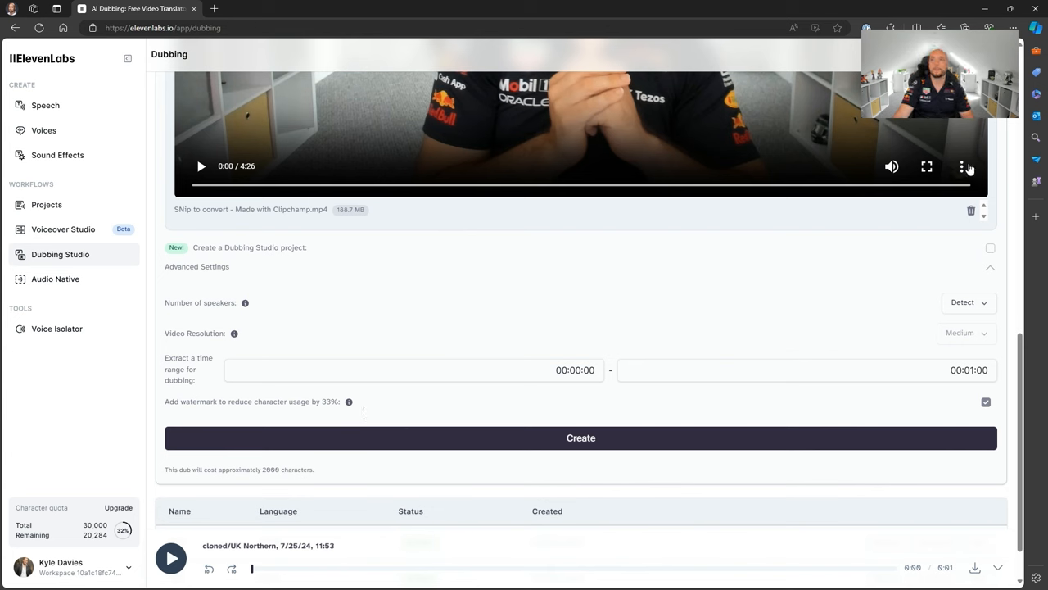
pyautogui.moveTo(543, 465)
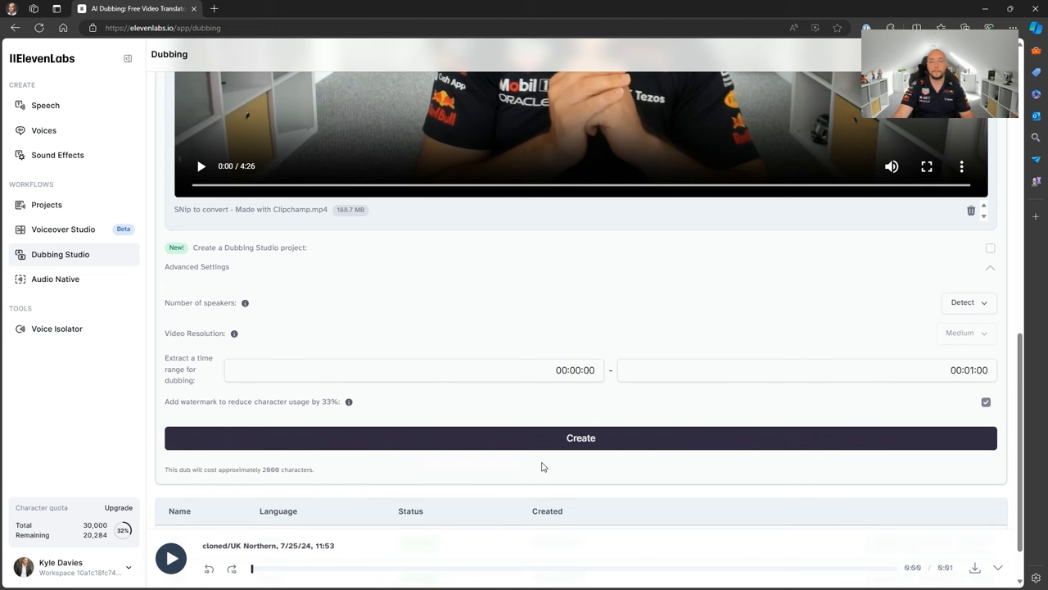
pyautogui.click(588, 439)
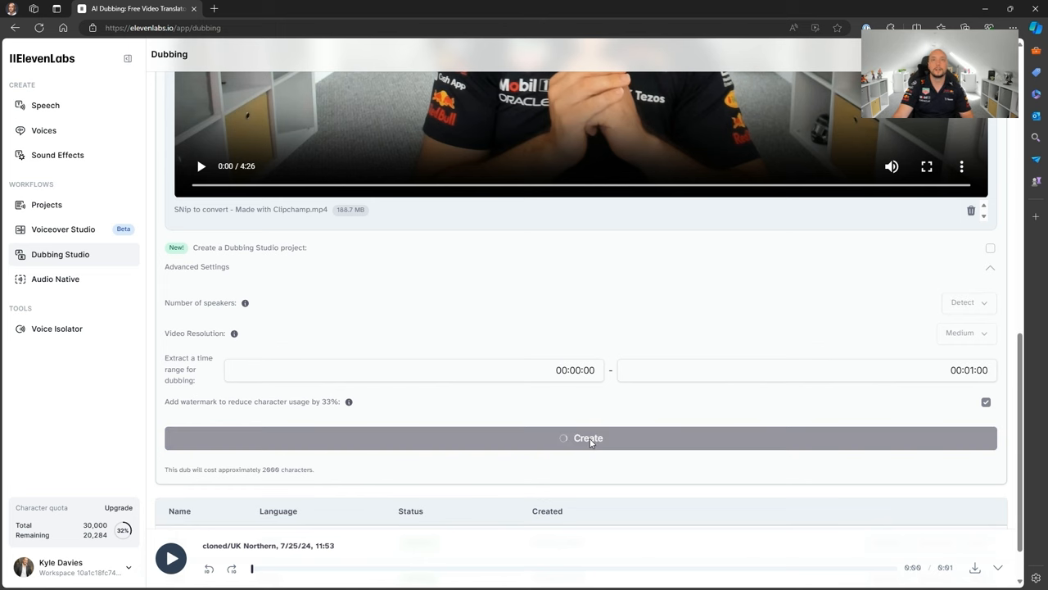
pyautogui.scroll(-3)
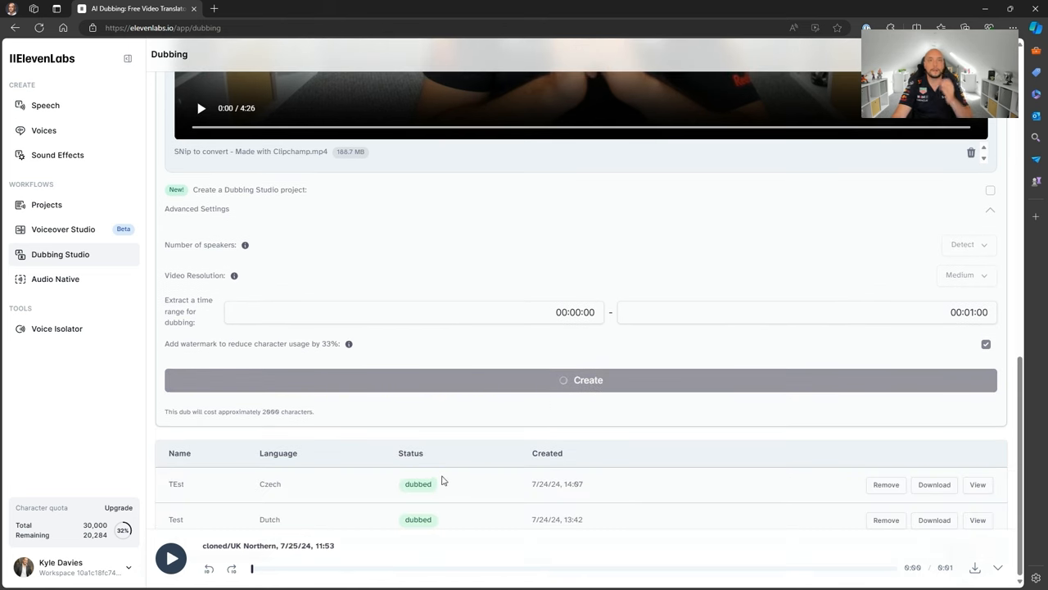
pyautogui.moveTo(501, 488)
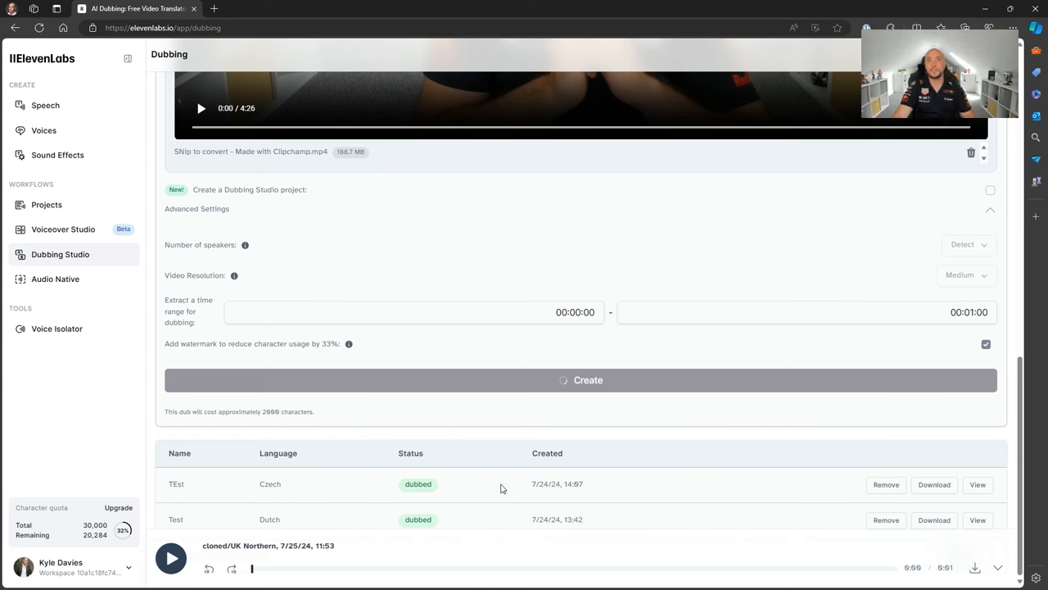
pyautogui.moveTo(536, 349)
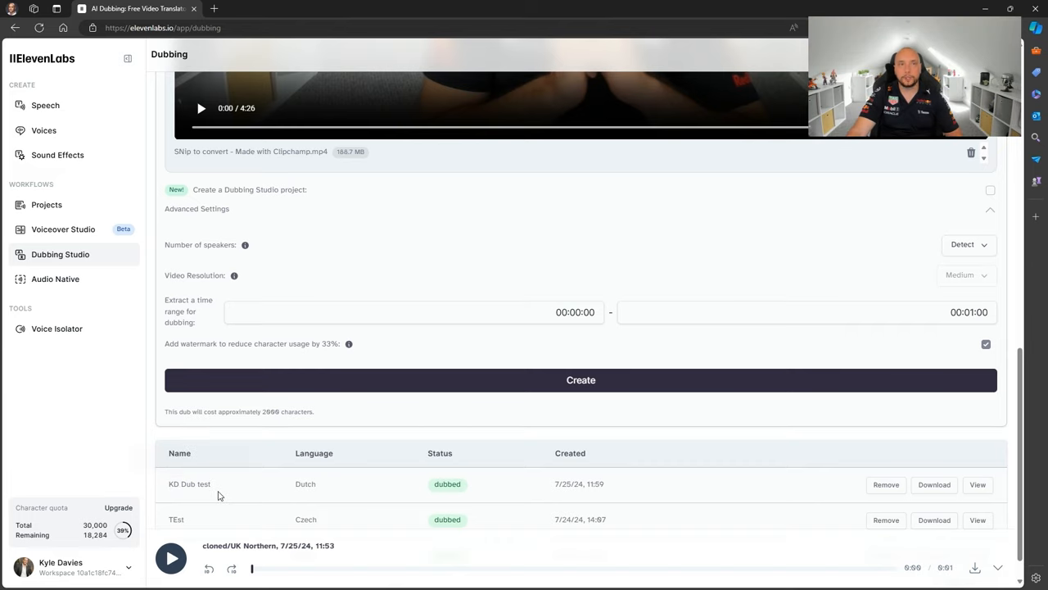
pyautogui.moveTo(879, 485)
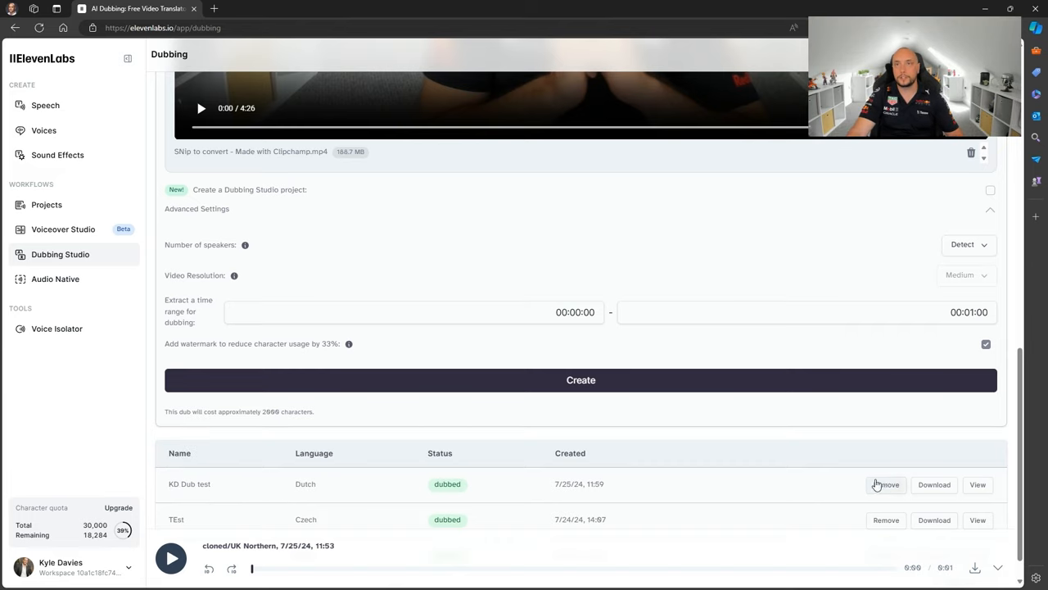